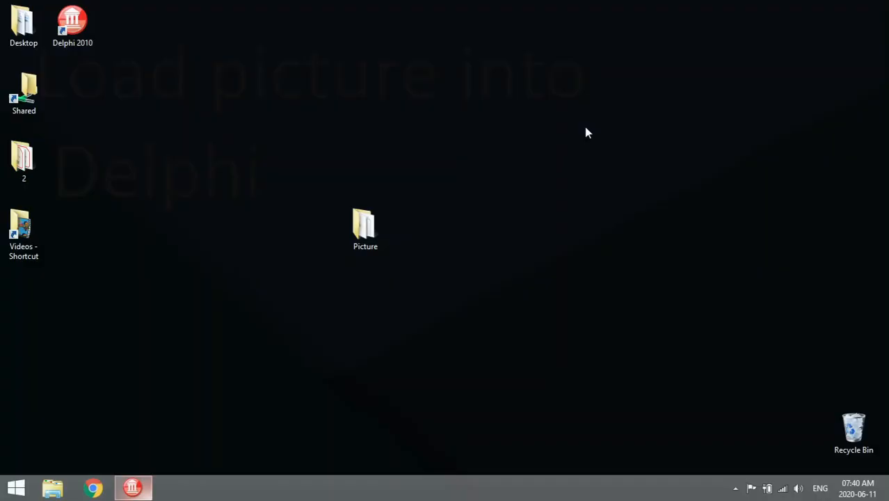
Open download.jpg from the desktop Picture folder in Windows Photo Viewer
left_click(133, 487)
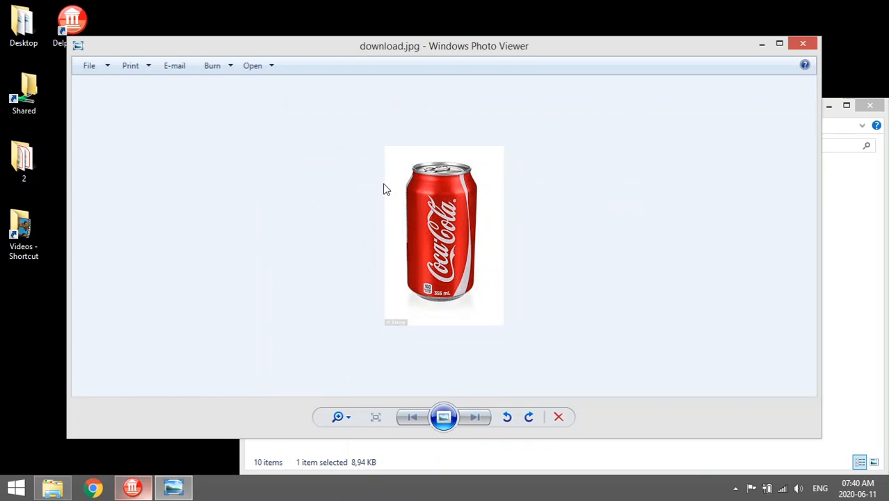
Return to Delphi and load download.jpg as Image1's picture on Form1
left_click(132, 487)
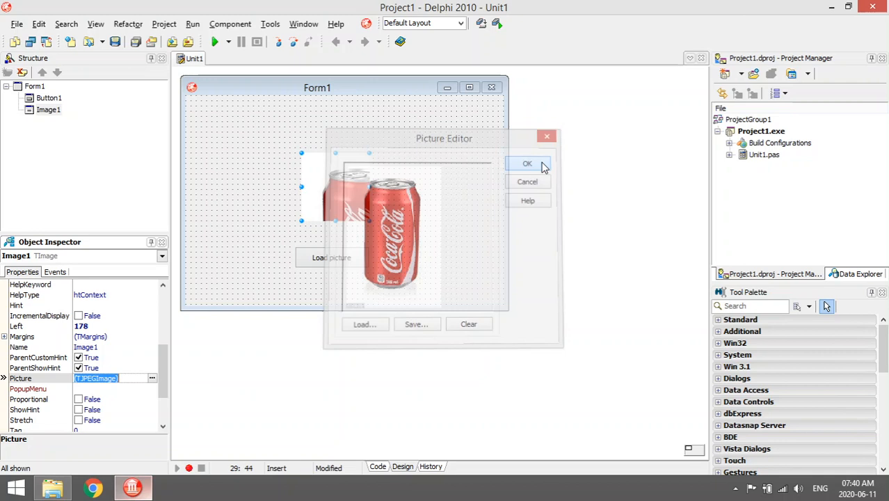
left_click(527, 164)
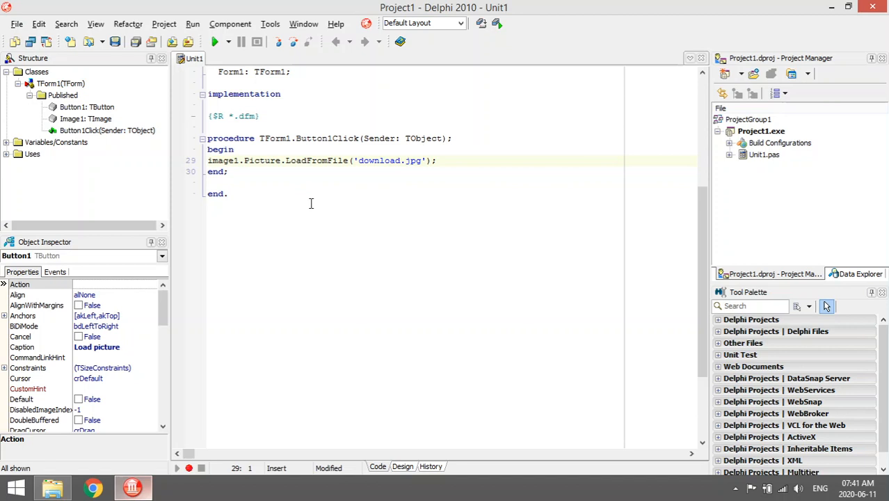
double_click(389, 160)
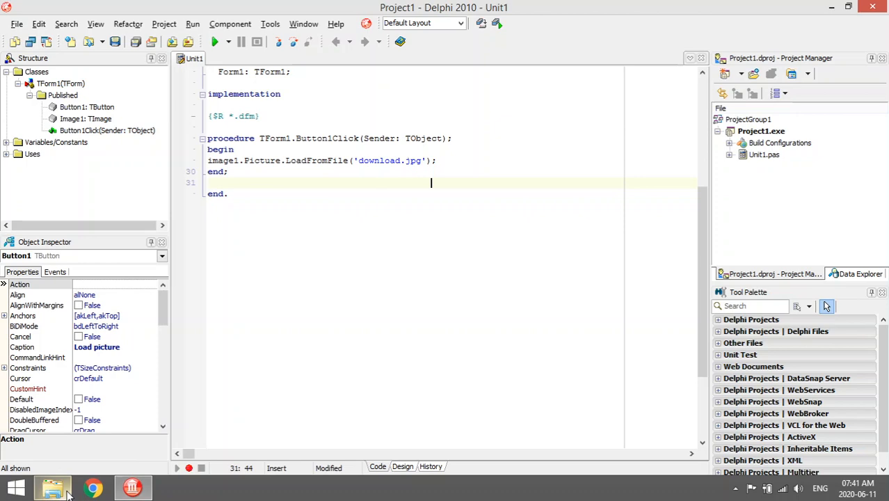
mouse_move(53, 487)
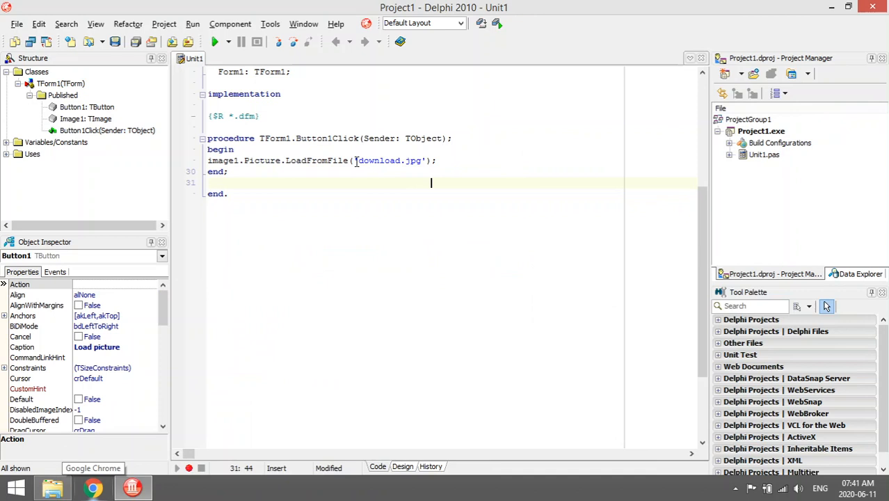